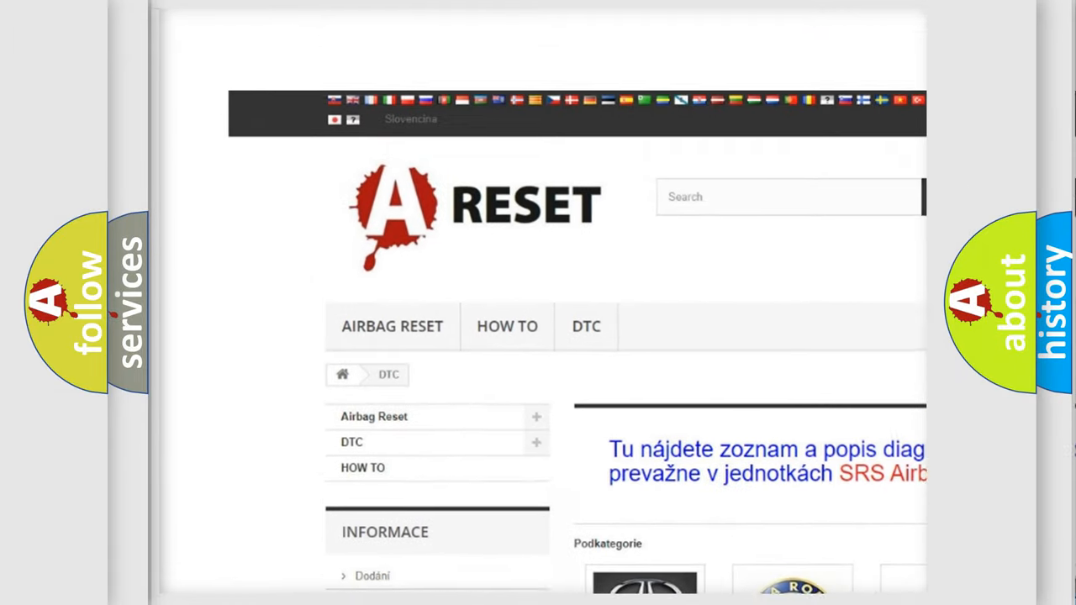
{"action": "scroll", "scroll_direction": "down", "scroll_amount": 3}
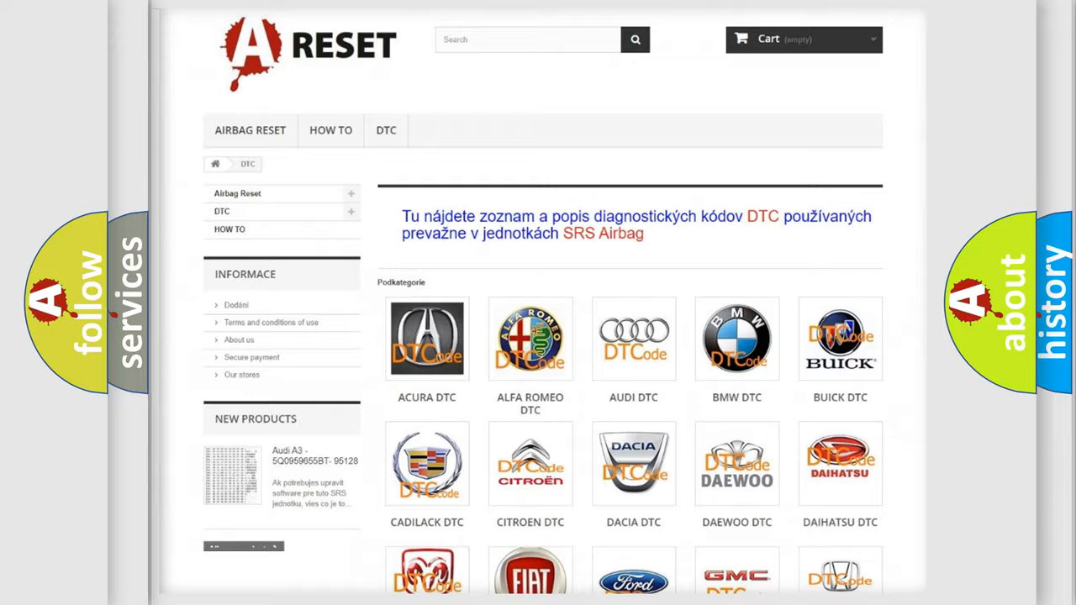
{"action": "scroll", "scroll_direction": "down", "scroll_amount": 3}
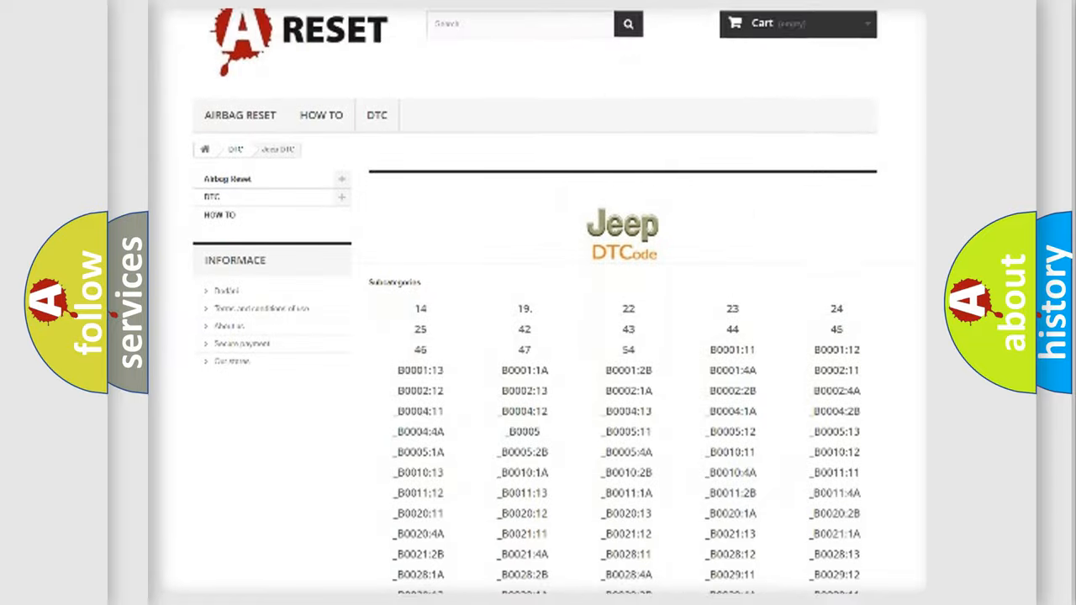
{"action": "scroll", "scroll_direction": "down", "scroll_amount": 3}
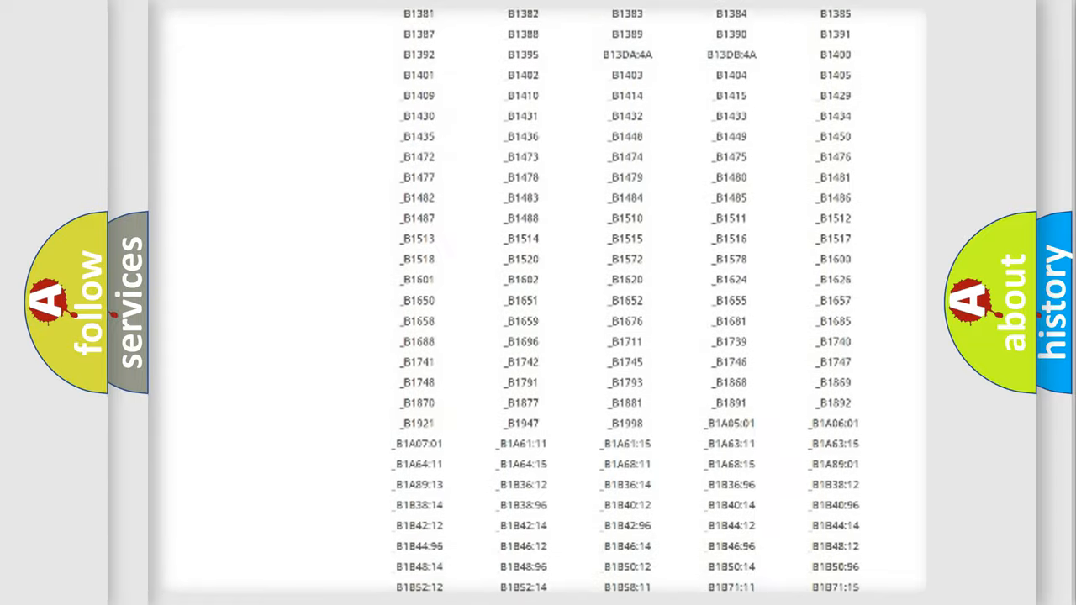